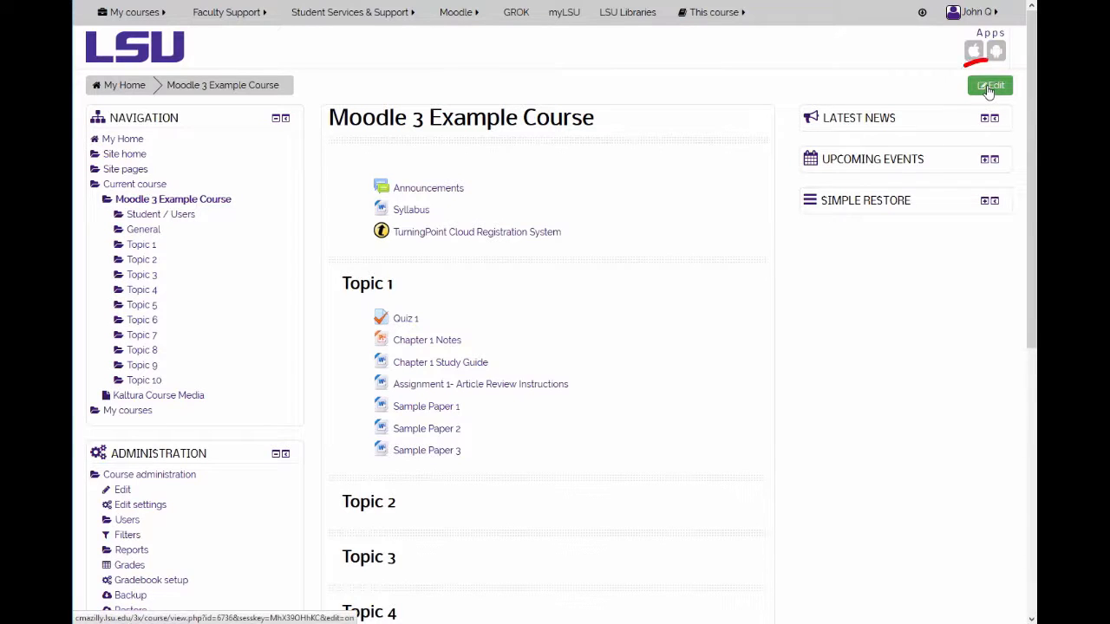
Turn editing on for the Moodle 3 Example Course and add a Mass Actions block.
{"action": "left_click", "coordinate": [988, 85]}
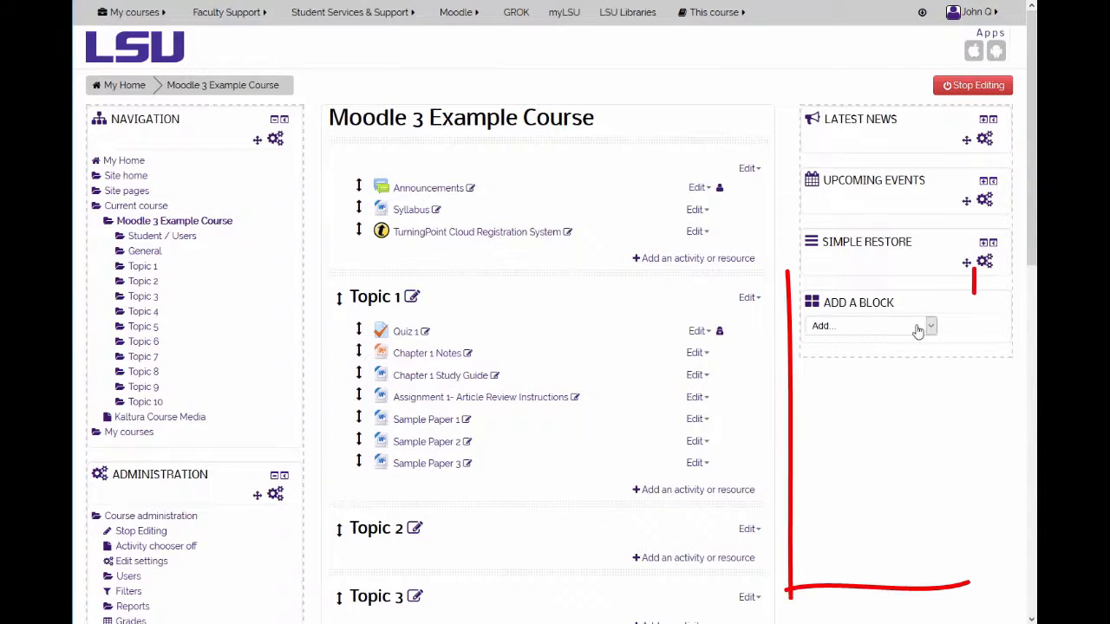
{"action": "left_click", "coordinate": [870, 326]}
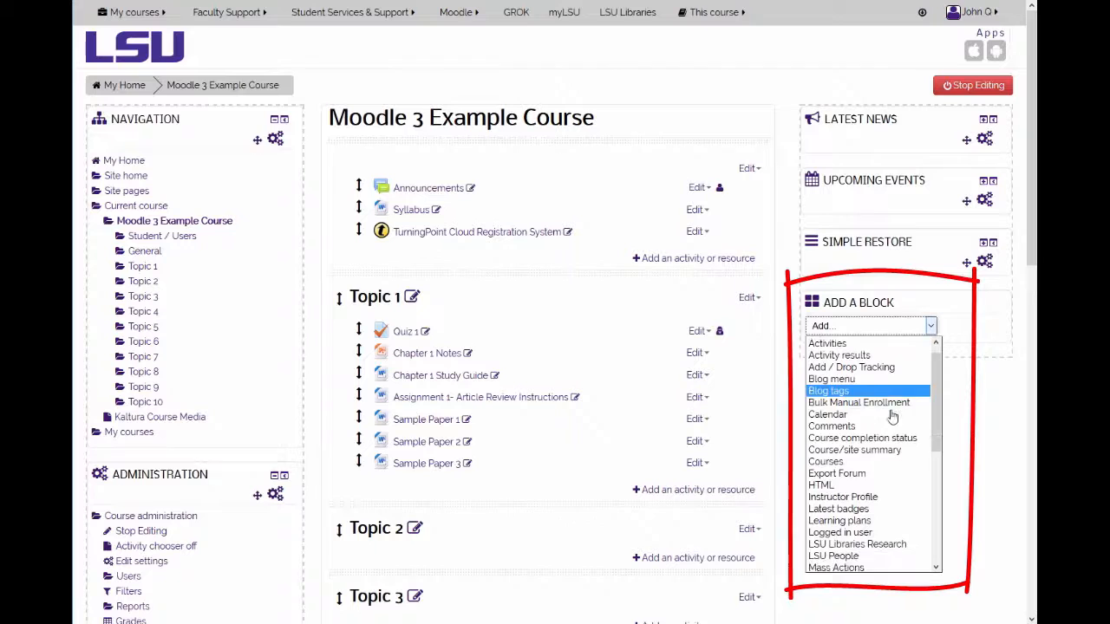
{"action": "scroll", "scroll_direction": "down", "scroll_amount": 3}
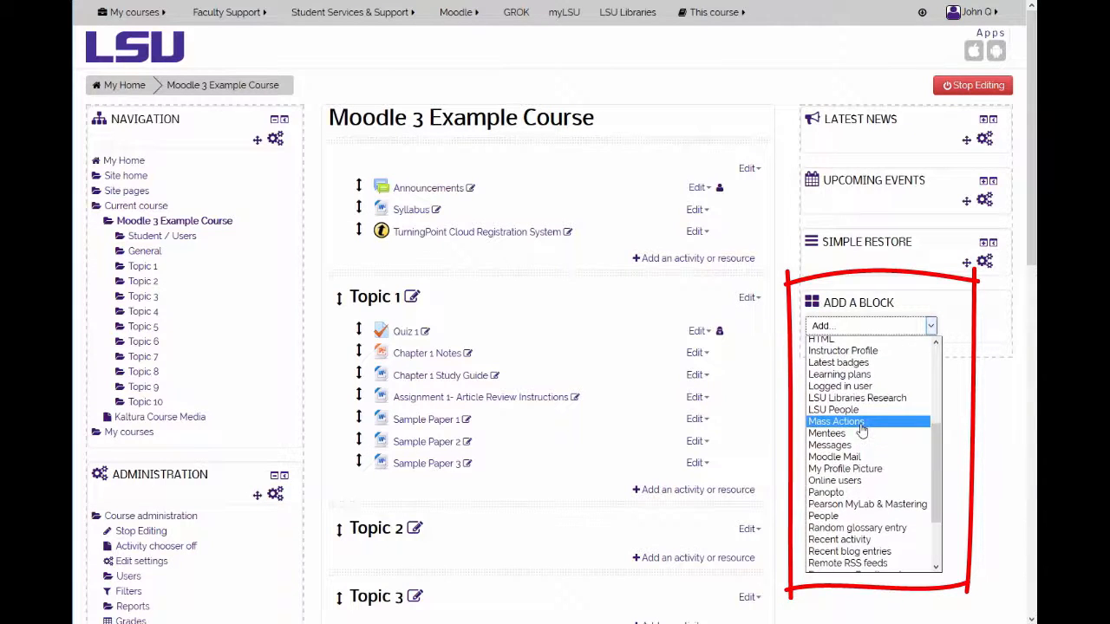
{"action": "left_click", "coordinate": [835, 422]}
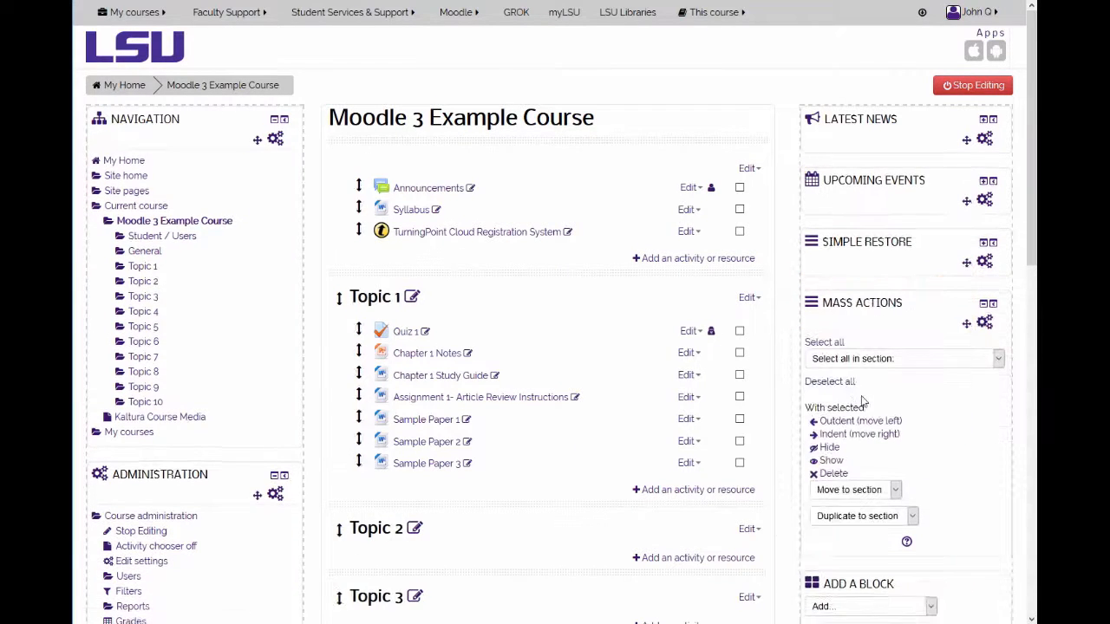
{"action": "mouse_move", "coordinate": [898, 378]}
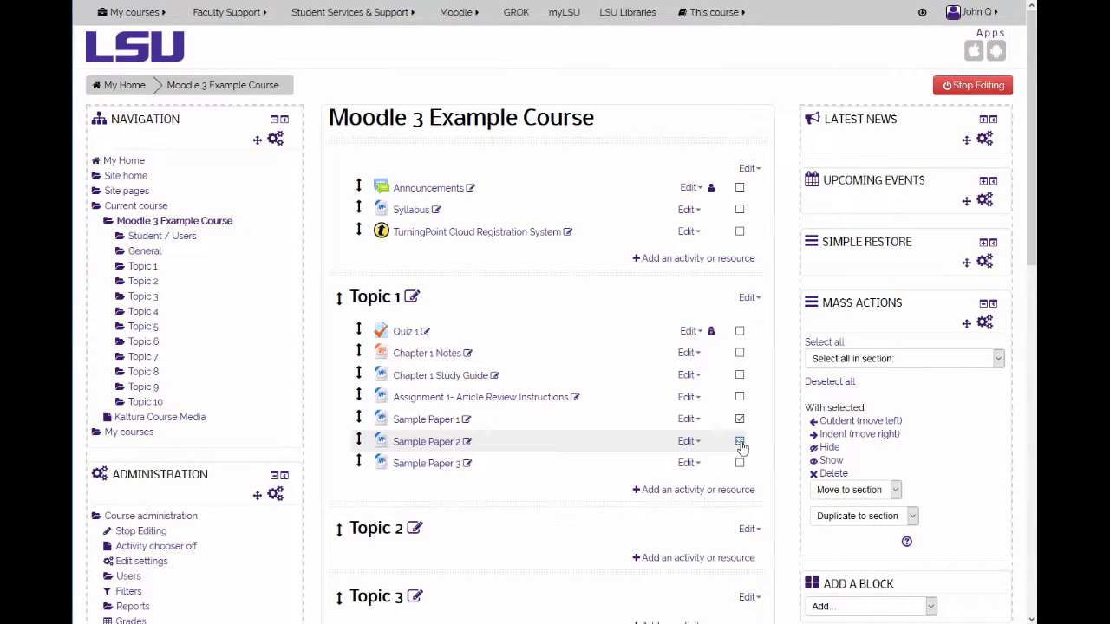
Mark Sample Paper 2 in Topic 1 for the bulk action.
{"action": "left_click", "coordinate": [739, 461]}
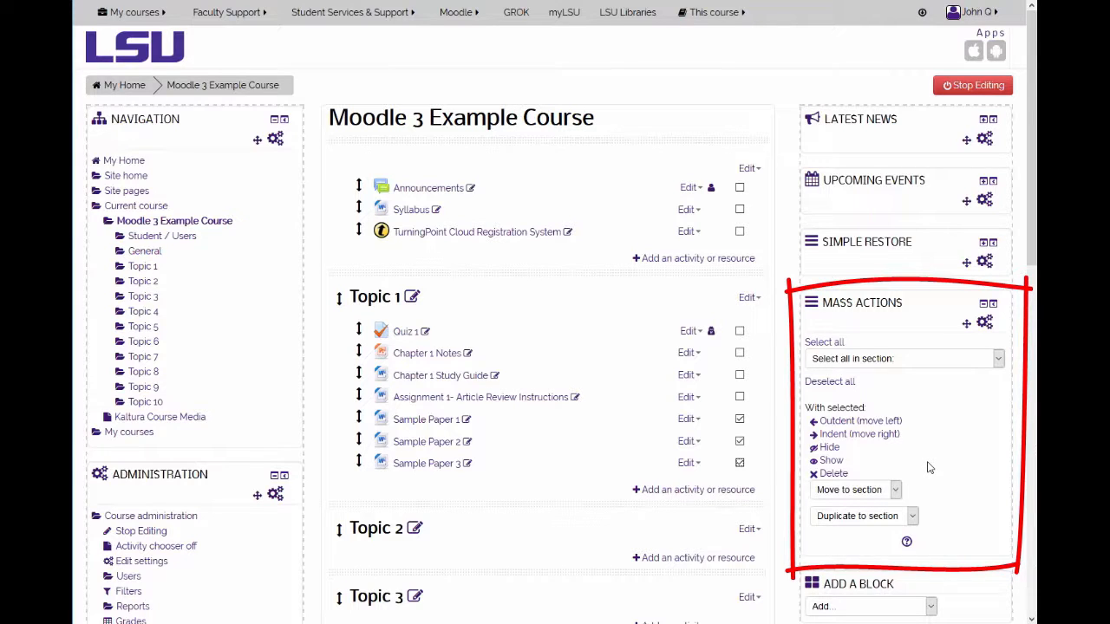
{"action": "mouse_move", "coordinate": [924, 469]}
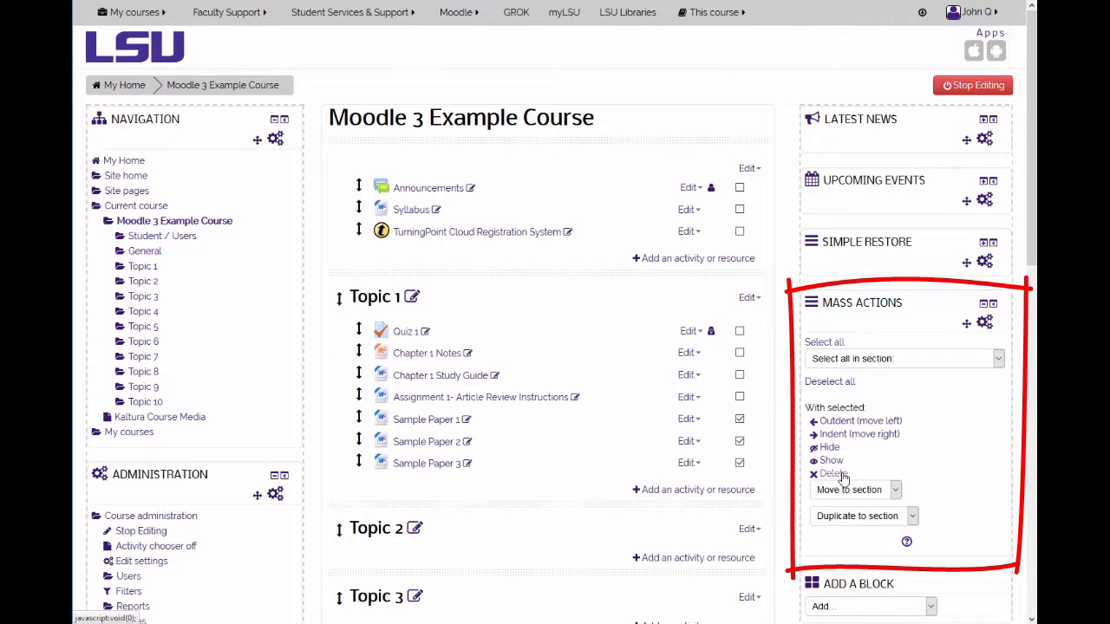
Request deletion of the marked items and confirm, reaching the mass-deletion page for Sample Papers 1-3.
{"action": "left_click", "coordinate": [829, 473]}
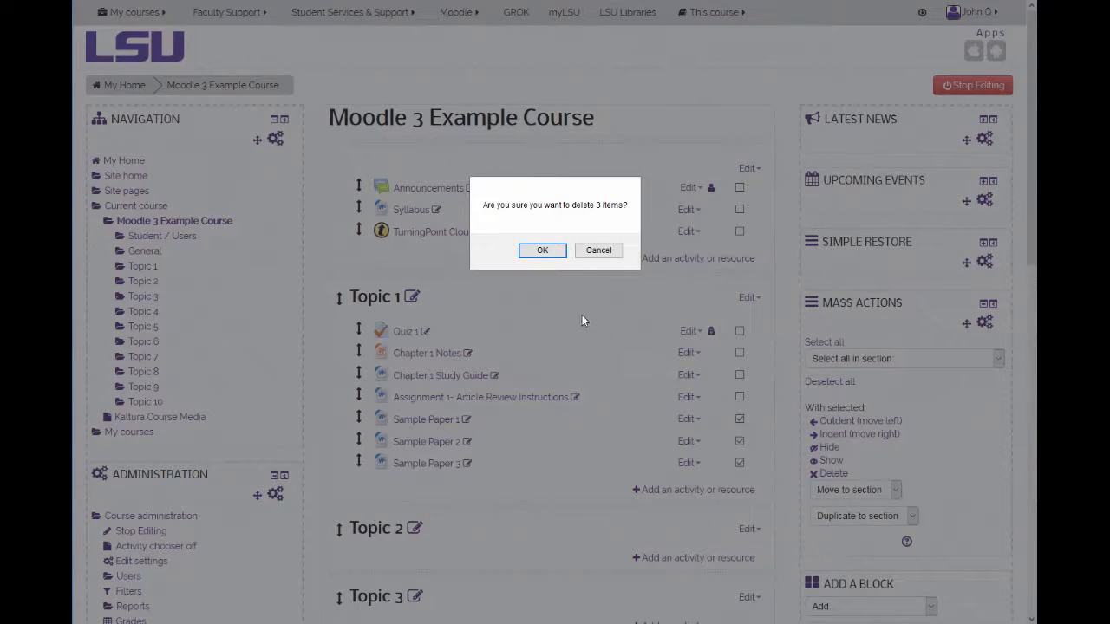
{"action": "mouse_move", "coordinate": [545, 272]}
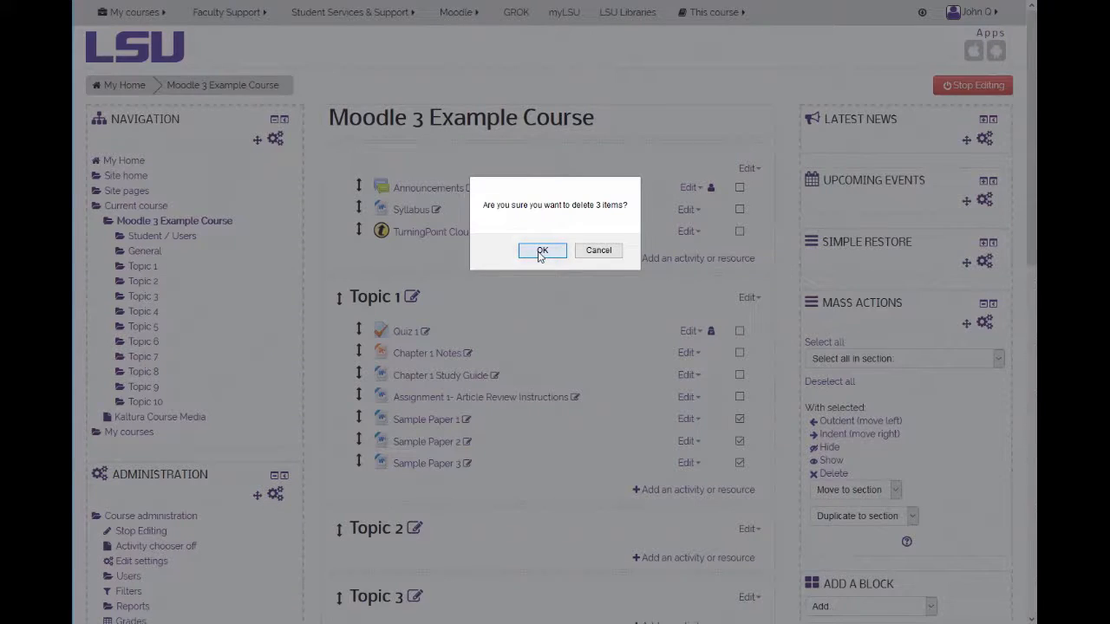
{"action": "left_click", "coordinate": [541, 250]}
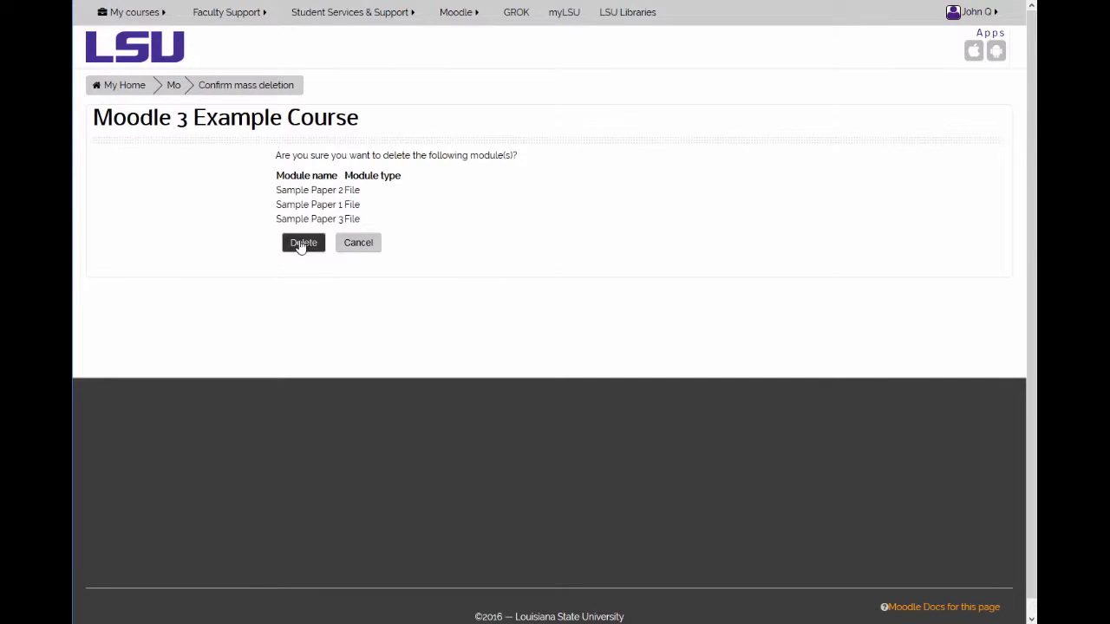
Confirm twice to permanently delete Sample Papers 1, 2 and 3 from Topic 1.
{"action": "left_click", "coordinate": [304, 242]}
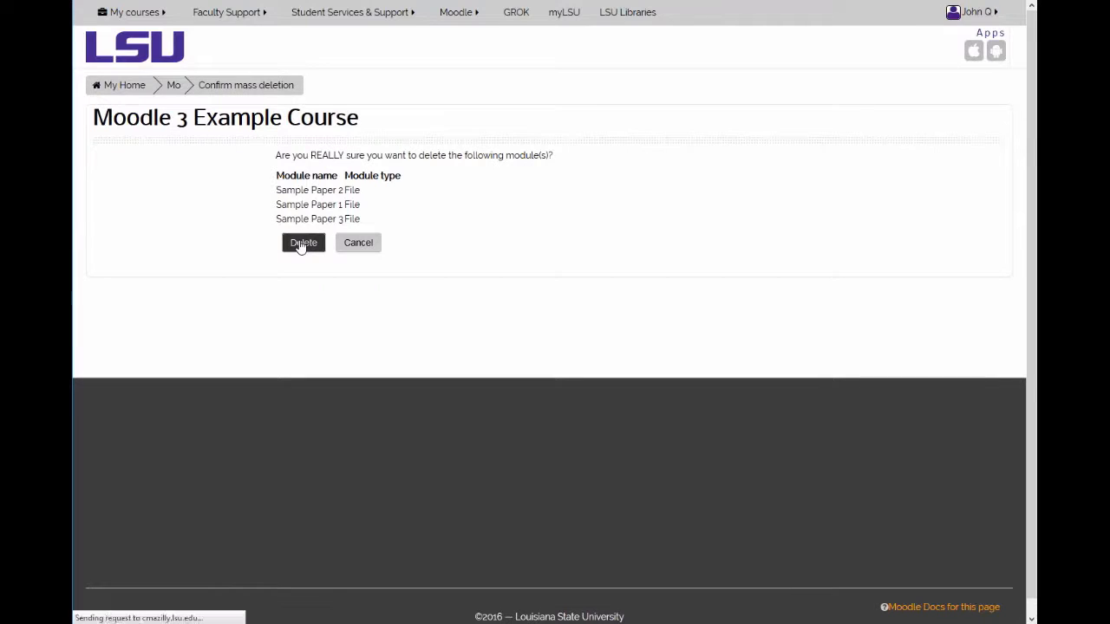
{"action": "left_click", "coordinate": [301, 242]}
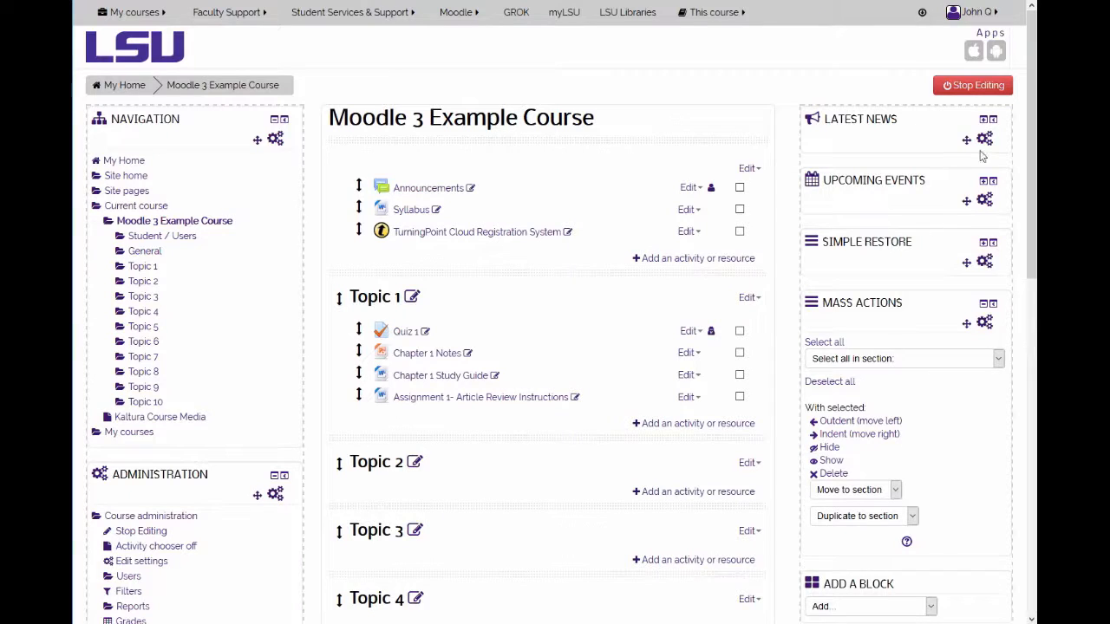
{"action": "mouse_move", "coordinate": [975, 85]}
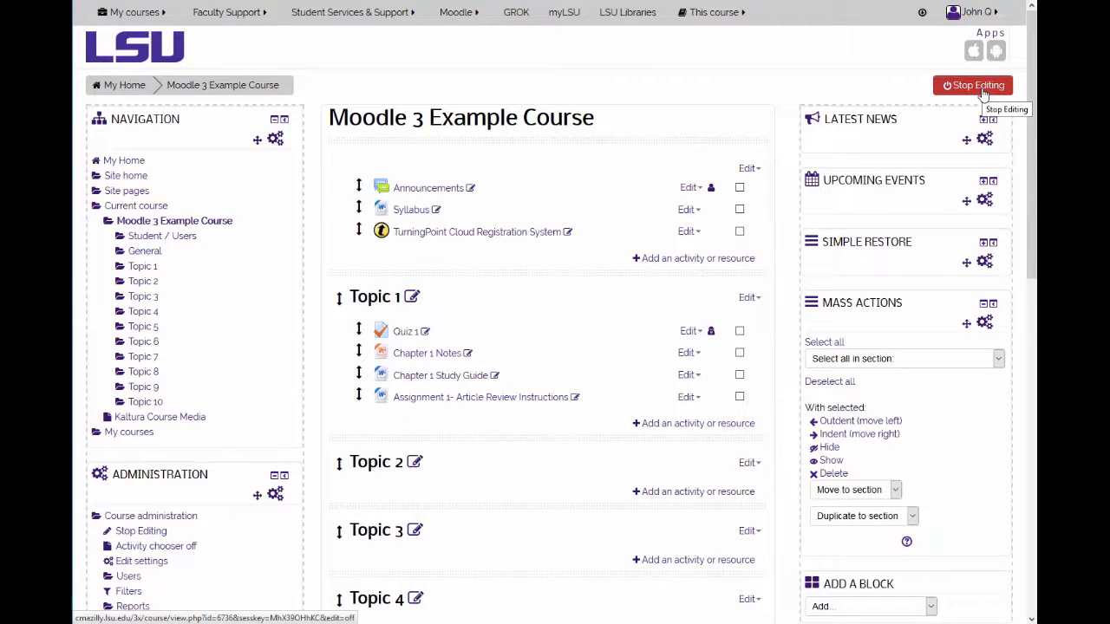
Turn editing off so the course page shows Topic 1 without the sample papers.
{"action": "left_click", "coordinate": [973, 85]}
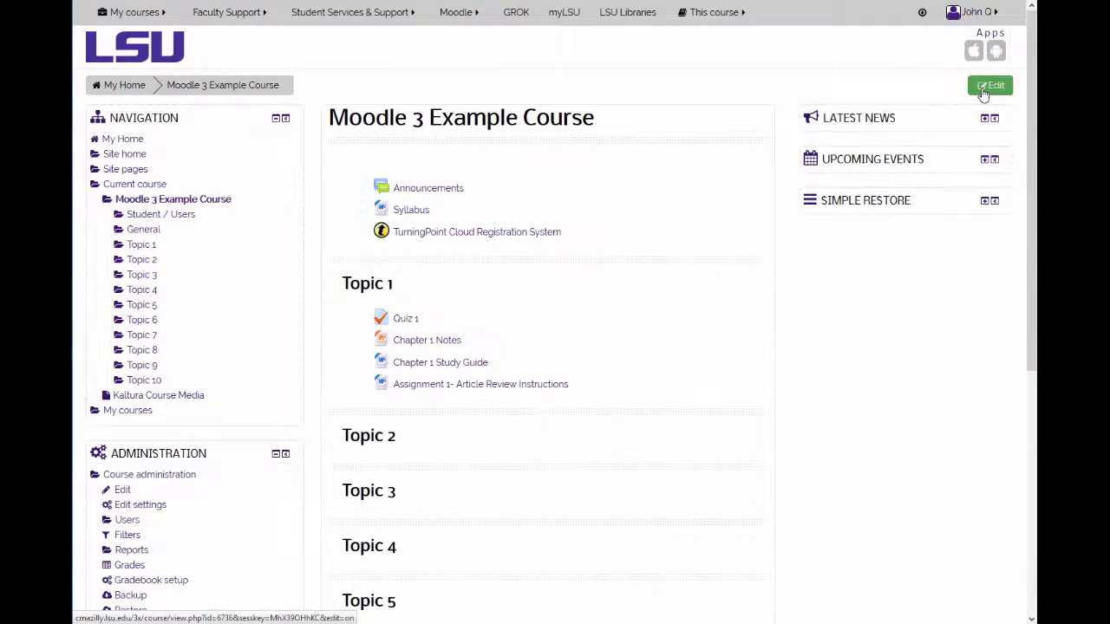